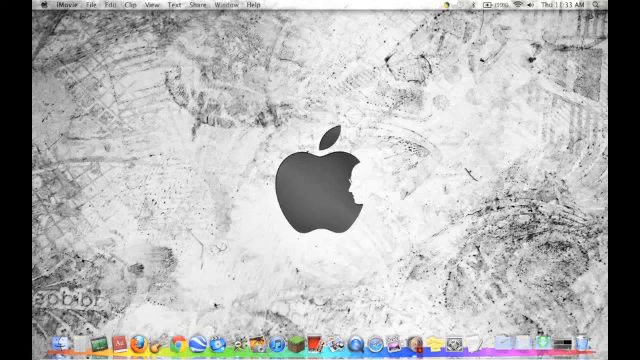
# Step: Launch GarageBand from the Dock to reach its project chooser
pyautogui.click(263, 338)
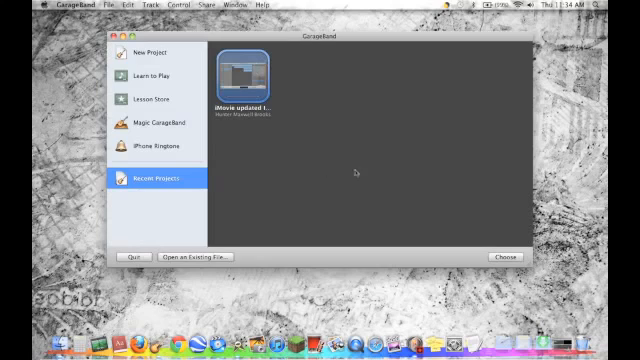
# Step: Create a new empty song project named 'Hunter's Video Song'
pyautogui.click(150, 54)
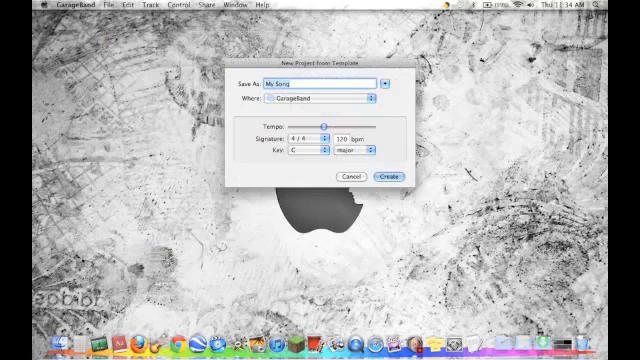
pyautogui.moveTo(402, 121)
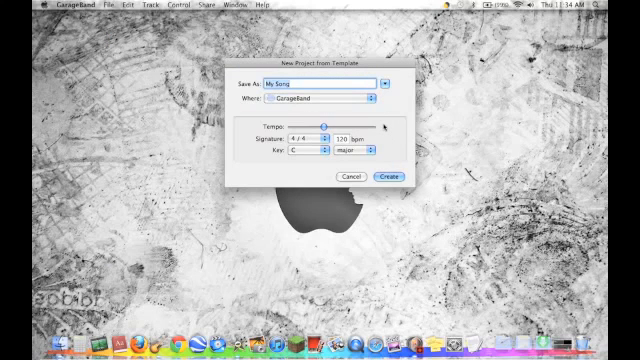
pyautogui.write("Hunter's")
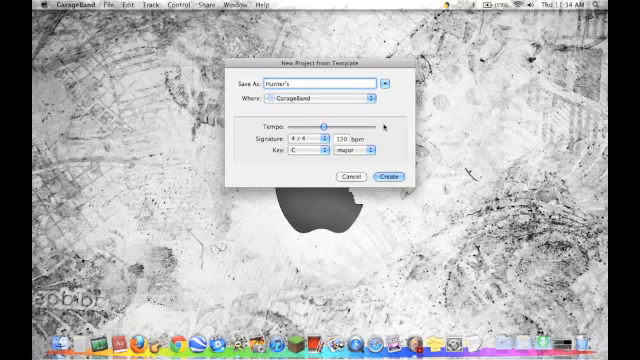
pyautogui.write('Video Son')
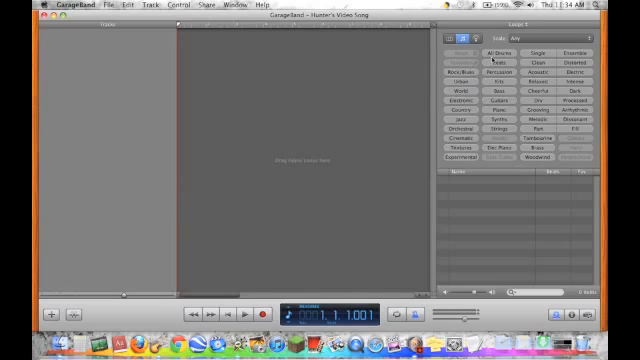
# Step: Show drum loops, preview Classic Rock Beat 01, then filter to the Electronic genre
pyautogui.click(499, 49)
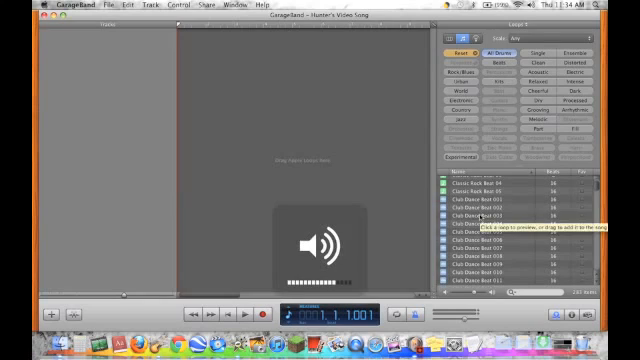
pyautogui.click(500, 213)
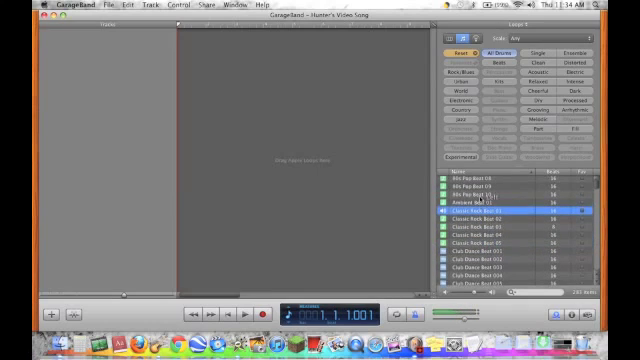
pyautogui.click(490, 194)
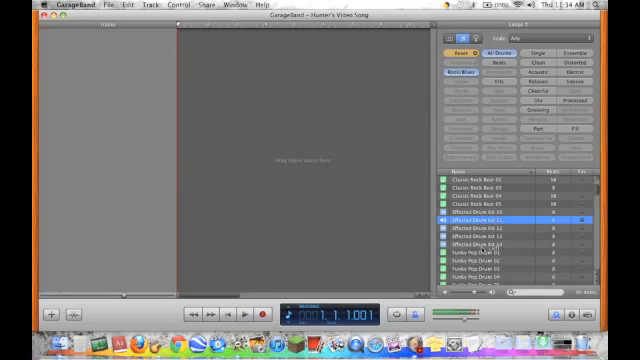
pyautogui.click(490, 237)
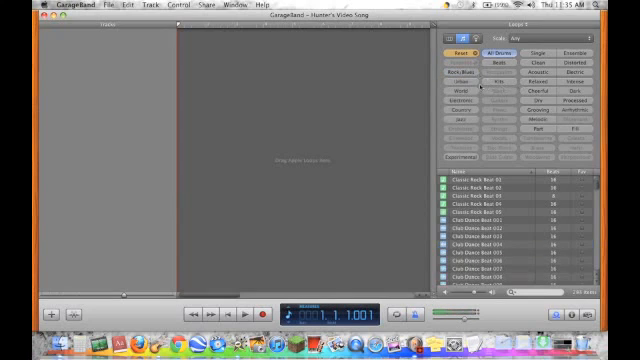
pyautogui.click(462, 101)
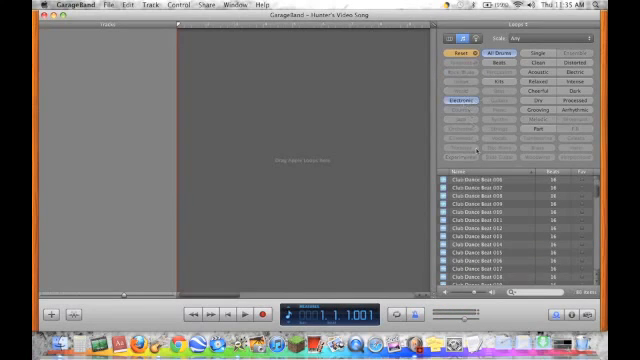
# Step: Scroll the loop browser and filter guitar loops to the Rock/Blues genre
pyautogui.scroll(-3)
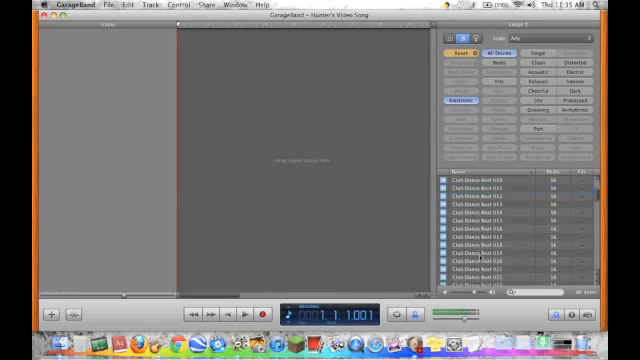
pyautogui.scroll(-3)
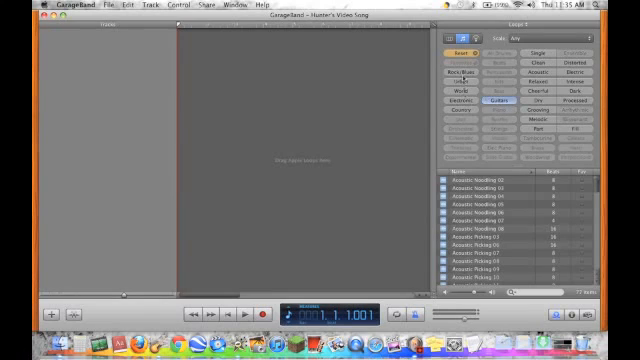
pyautogui.click(461, 73)
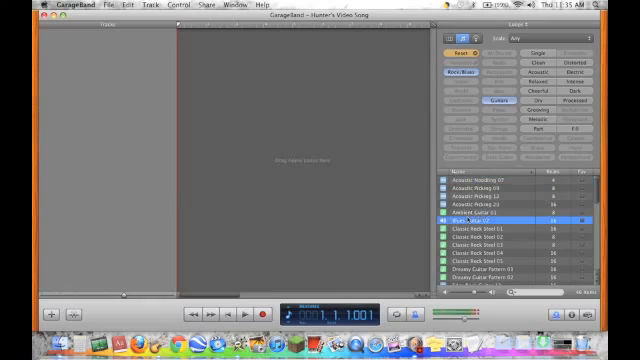
pyautogui.moveTo(500, 220)
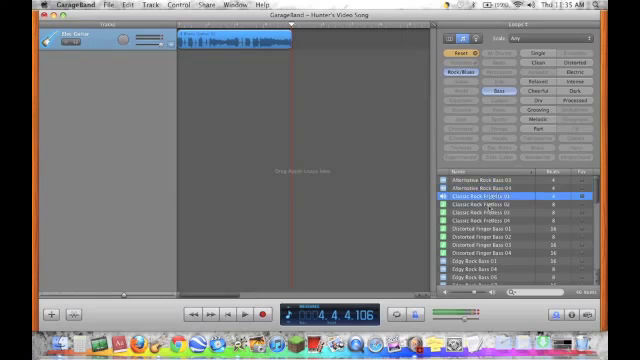
# Step: Select the Classic Rock Bass 01 loop in the loop browser
pyautogui.click(490, 261)
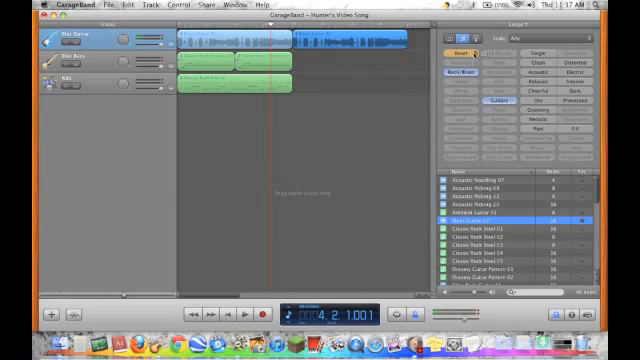
# Step: Reset all loop browser search filters
pyautogui.click(512, 97)
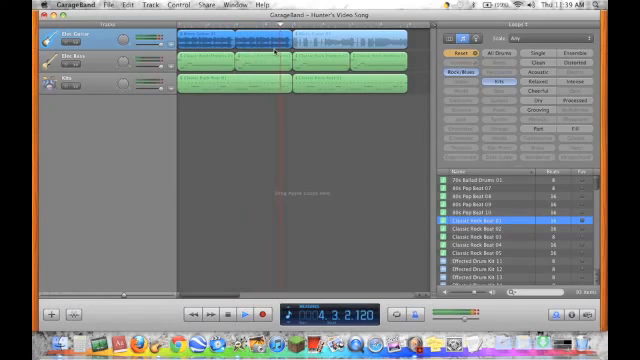
# Step: Restart playback of the guitar, bass and drum arrangement from bar 1
pyautogui.click(242, 314)
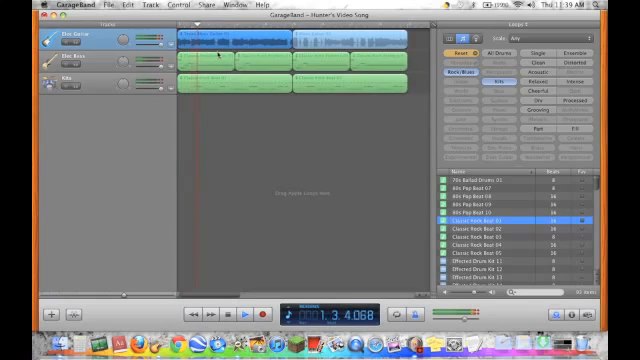
pyautogui.click(210, 40)
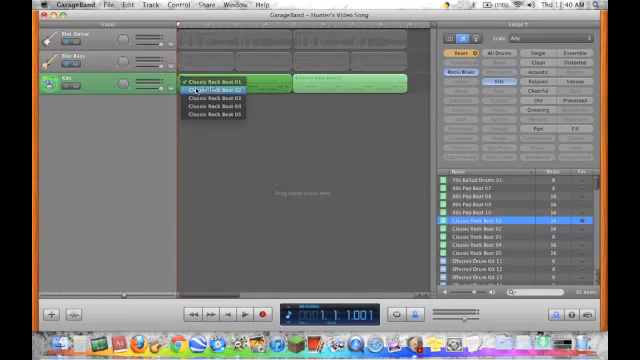
# Step: Swap the first Kits drum region to Classic Rock Beat 02
pyautogui.click(212, 93)
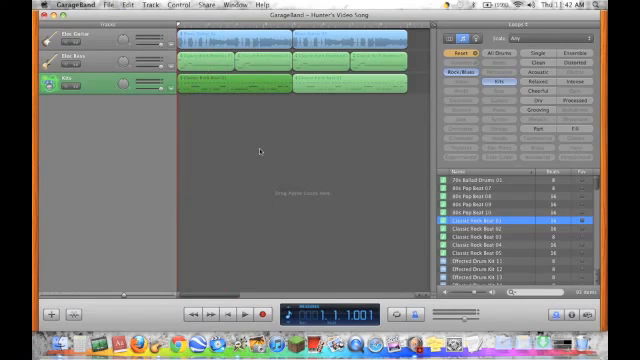
pyautogui.press('volume_up')
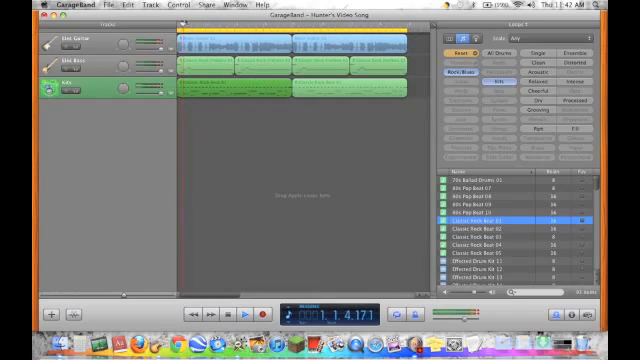
# Step: Start playback of the cycled guitar, bass and drums song
pyautogui.click(231, 311)
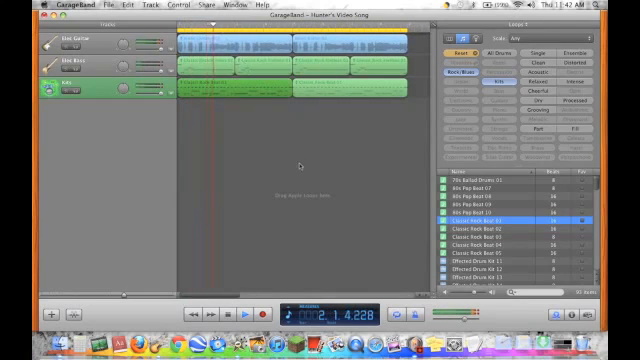